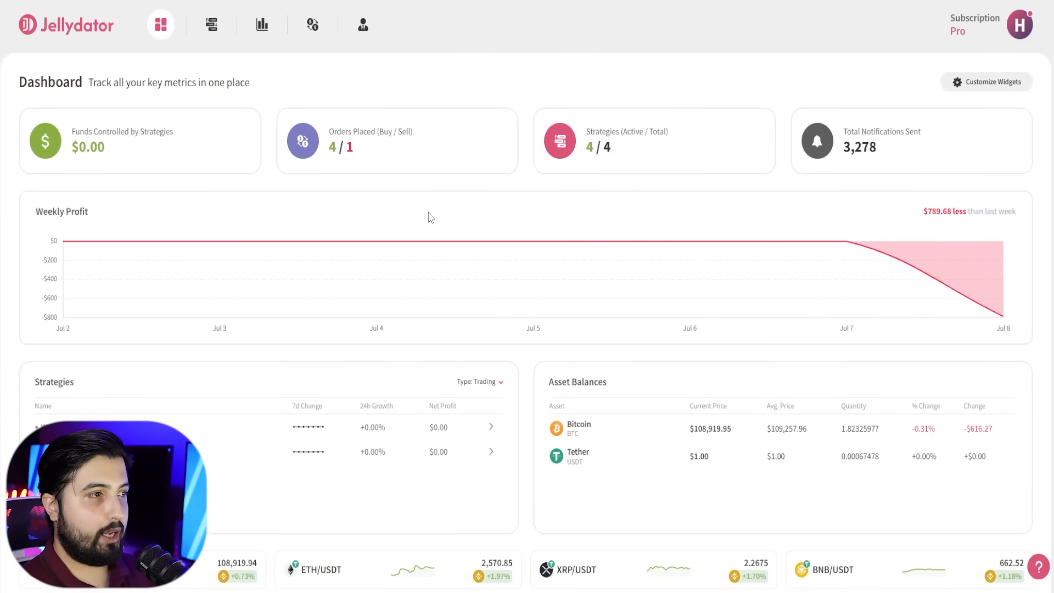
{"action": "mouse_move", "coordinate": [210, 24]}
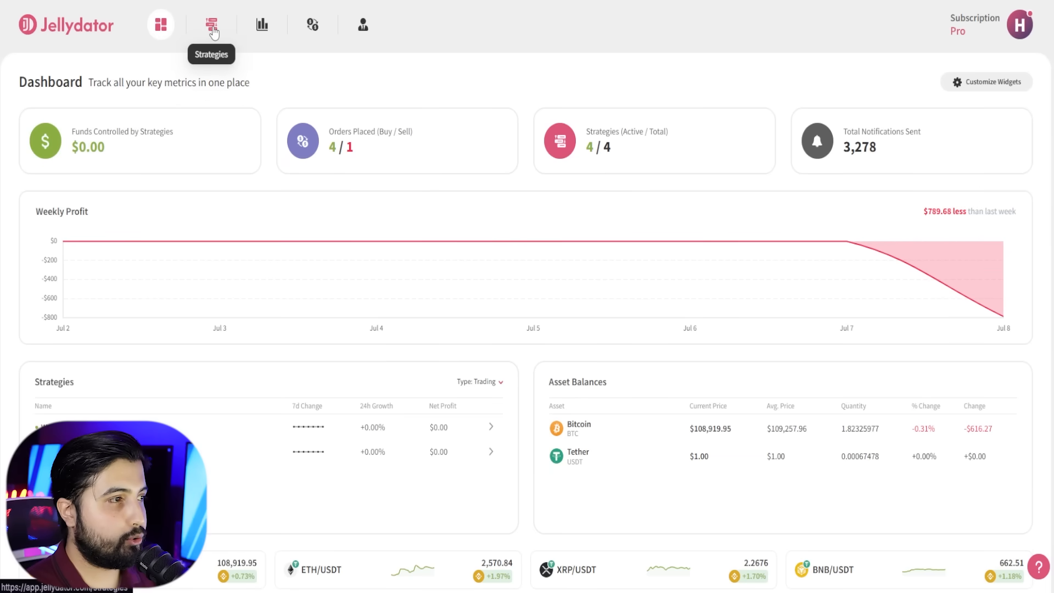
Switch the Weekly DCA strategy off in the strategies list and reveal its more-actions menu
{"action": "left_click", "coordinate": [211, 25]}
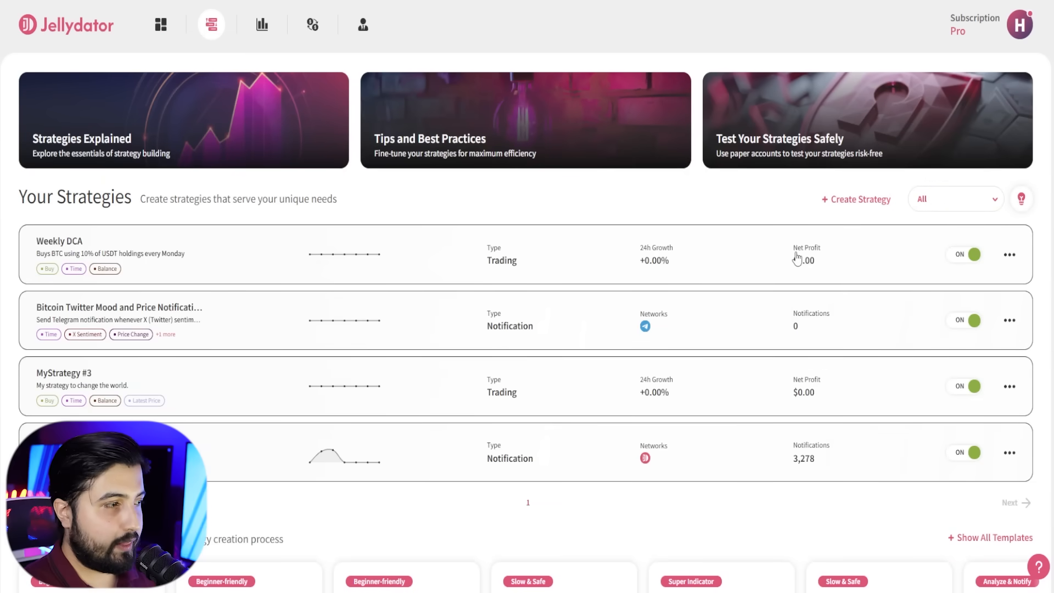
{"action": "mouse_move", "coordinate": [473, 264]}
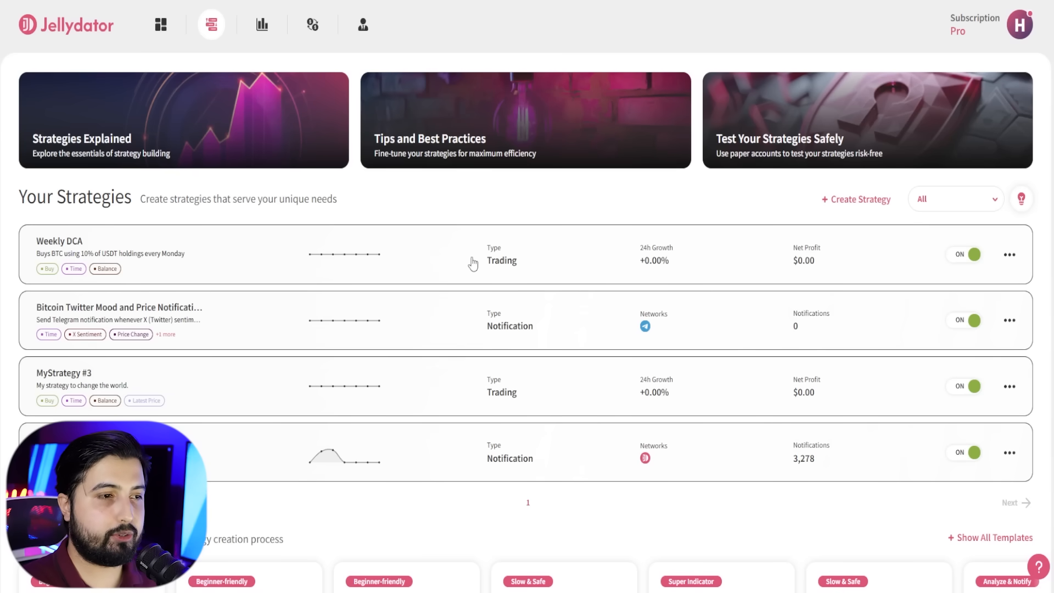
{"action": "mouse_move", "coordinate": [442, 232]}
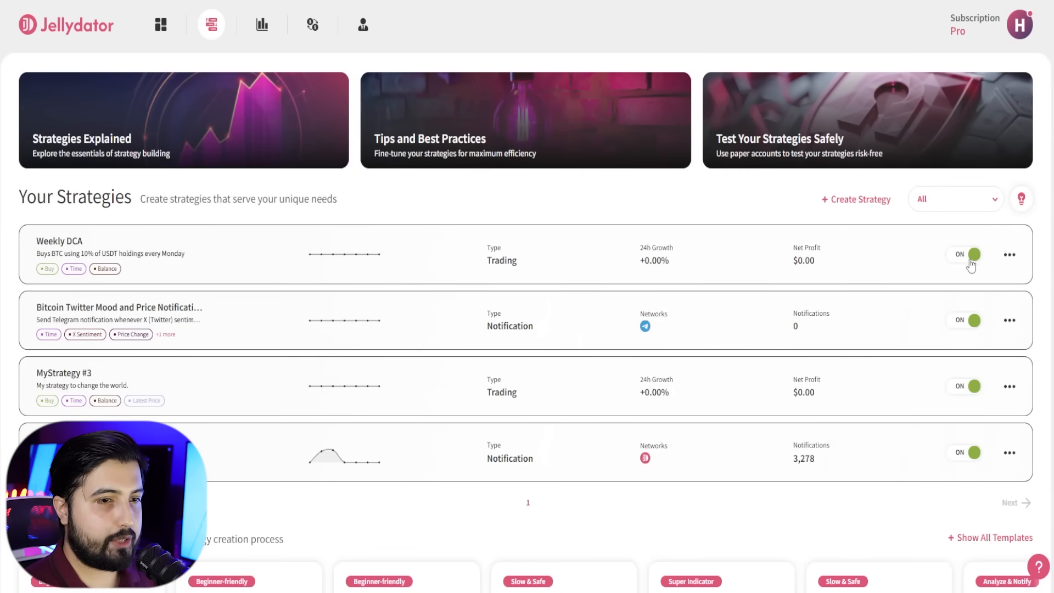
{"action": "left_click", "coordinate": [965, 253]}
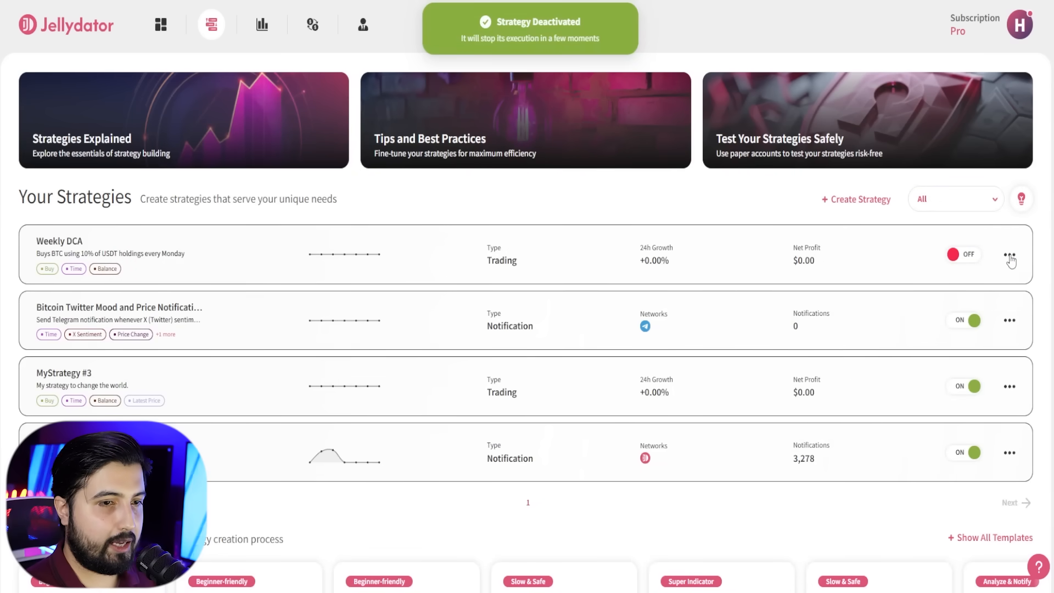
{"action": "left_click", "coordinate": [1009, 254]}
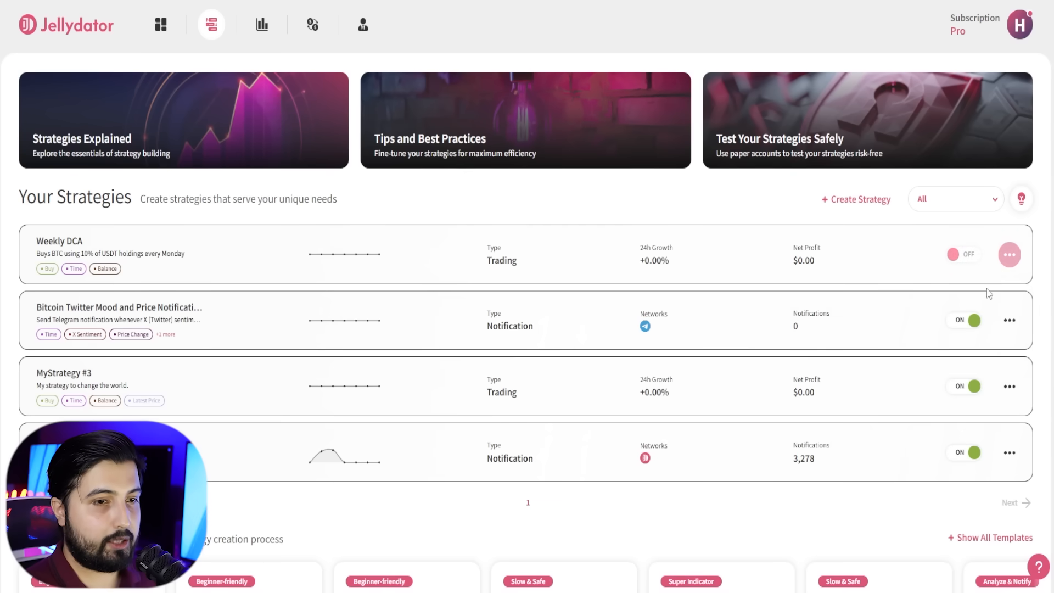
Duplicate the Weekly DCA strategy so the copy opens in the builder
{"action": "left_click", "coordinate": [1009, 255]}
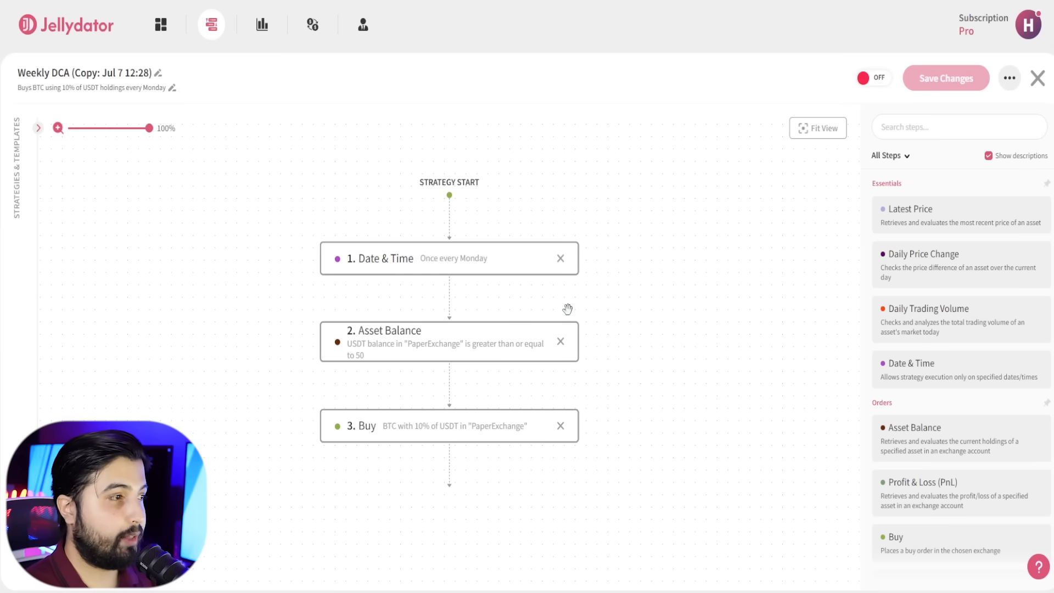
{"action": "mouse_move", "coordinate": [307, 208]}
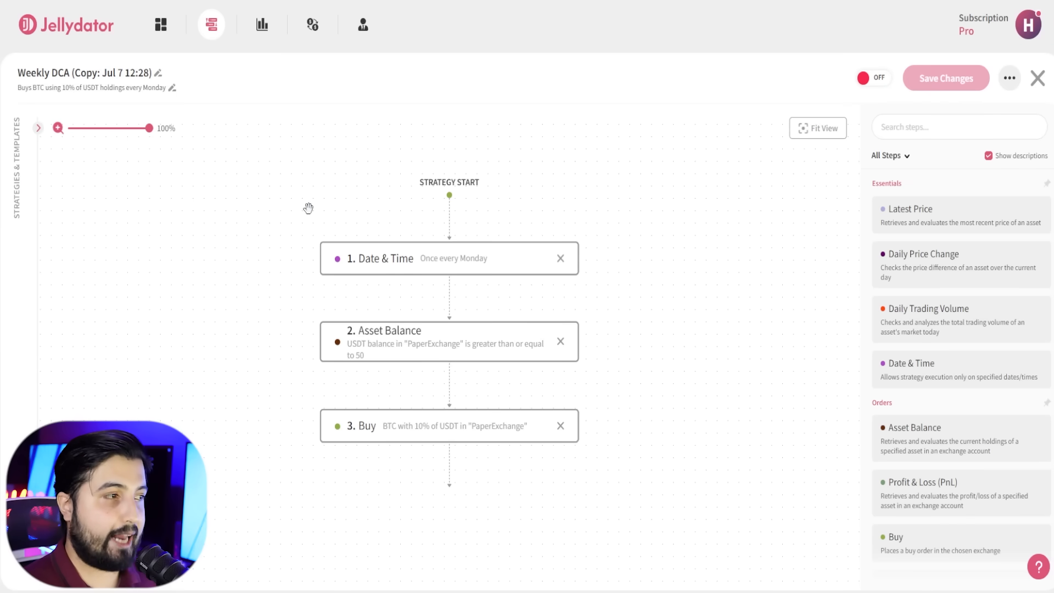
{"action": "mouse_move", "coordinate": [78, 133]}
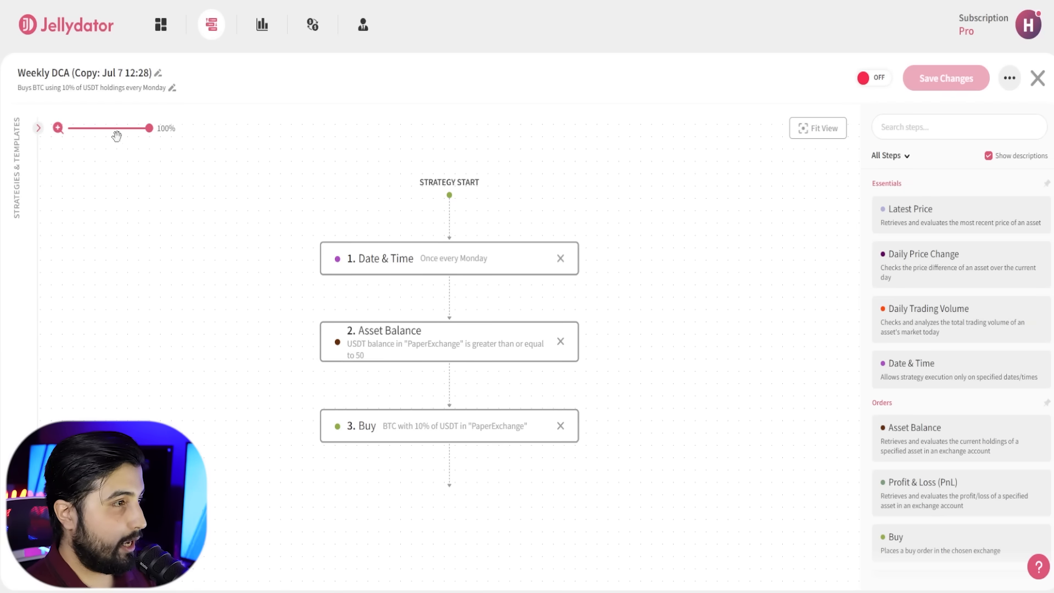
Rename the copied strategy to 'Multi Asset Weekly DCA'
{"action": "triple_click", "coordinate": [85, 72]}
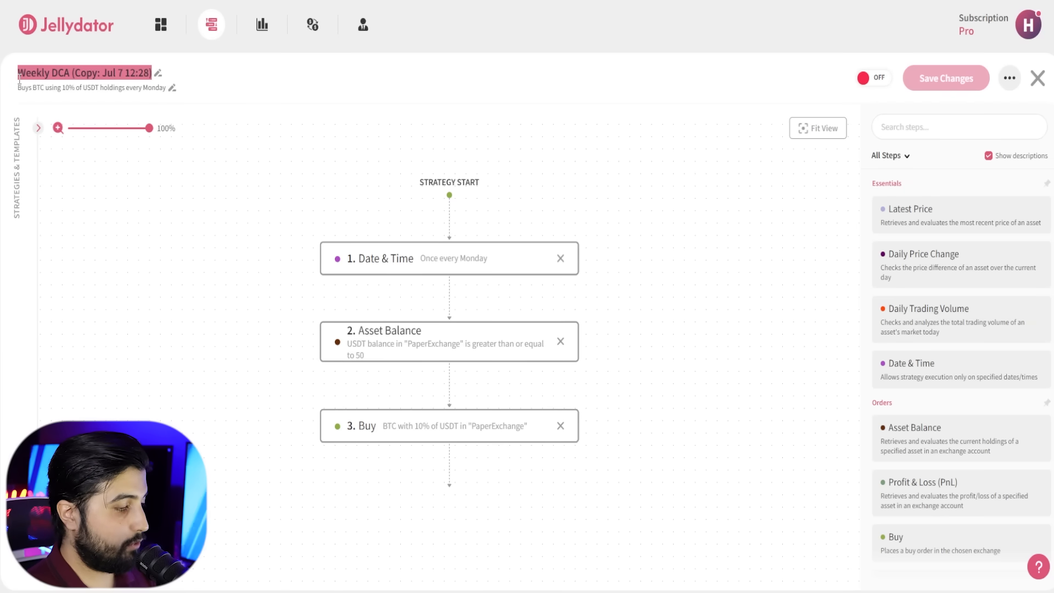
{"action": "type", "text": "Multi Asset Weekly DCA"}
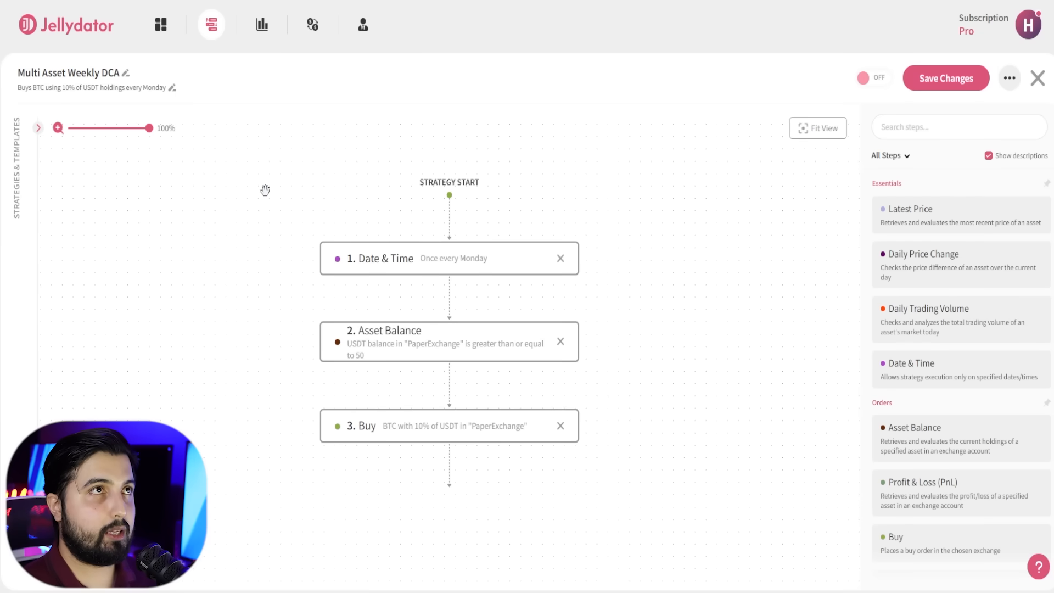
{"action": "mouse_move", "coordinate": [212, 169]}
{"action": "type", "text": ", ETH, XRP, BNB and SOL"}
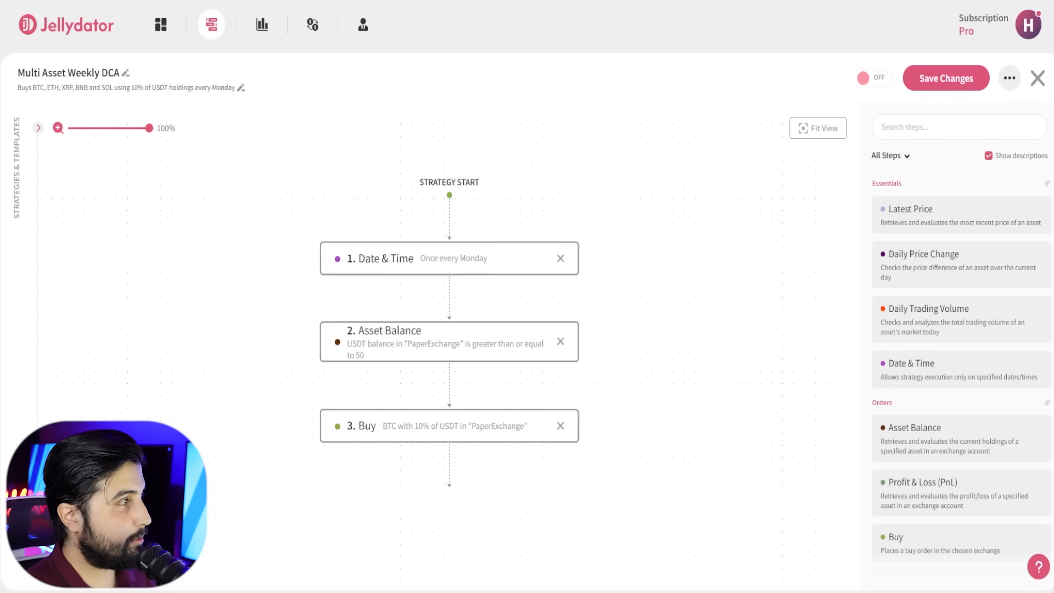
Find Crypto Fear & Greed Index via 'cry' and insert it as the first step
{"action": "left_click", "coordinate": [957, 128]}
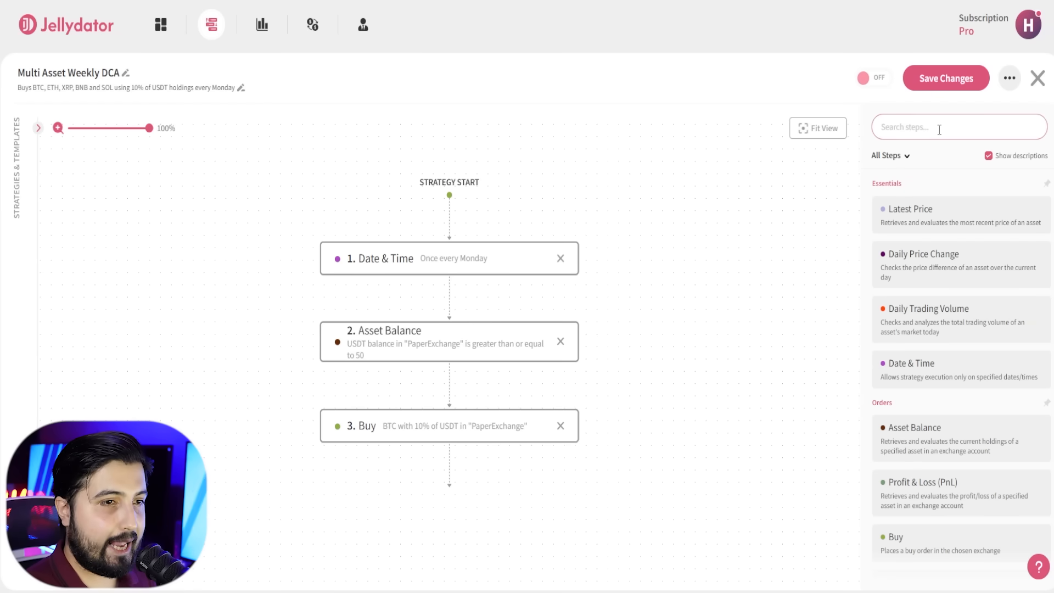
{"action": "type", "text": "c"}
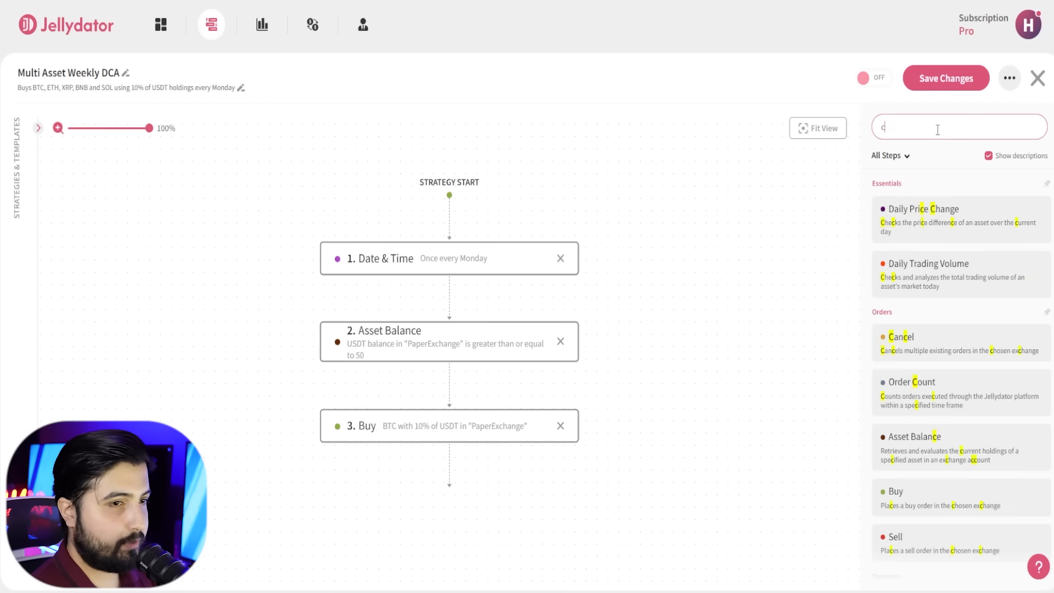
{"action": "type", "text": "ry"}
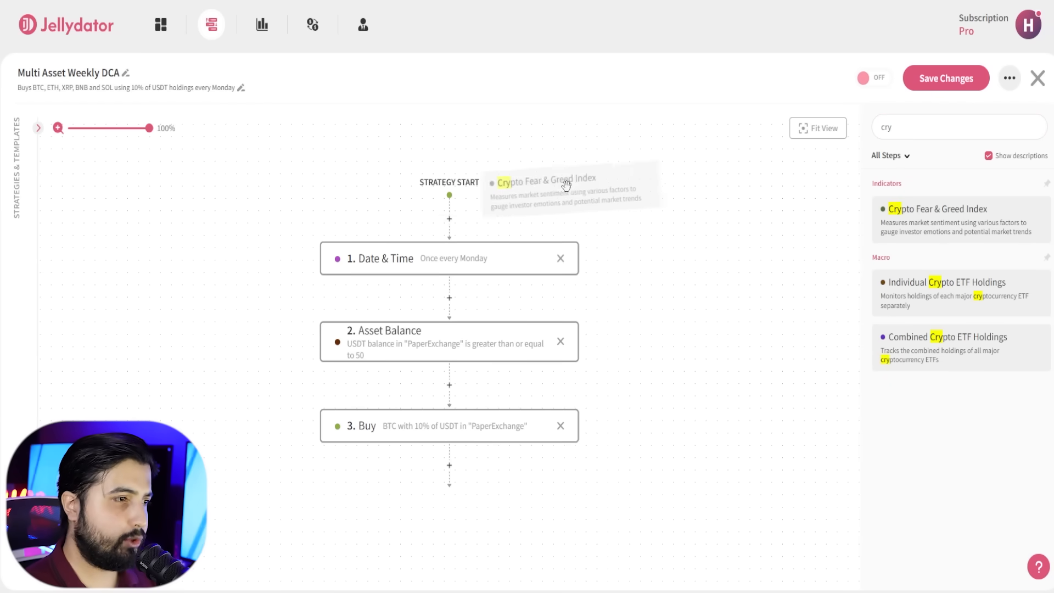
{"action": "left_click", "coordinate": [936, 209]}
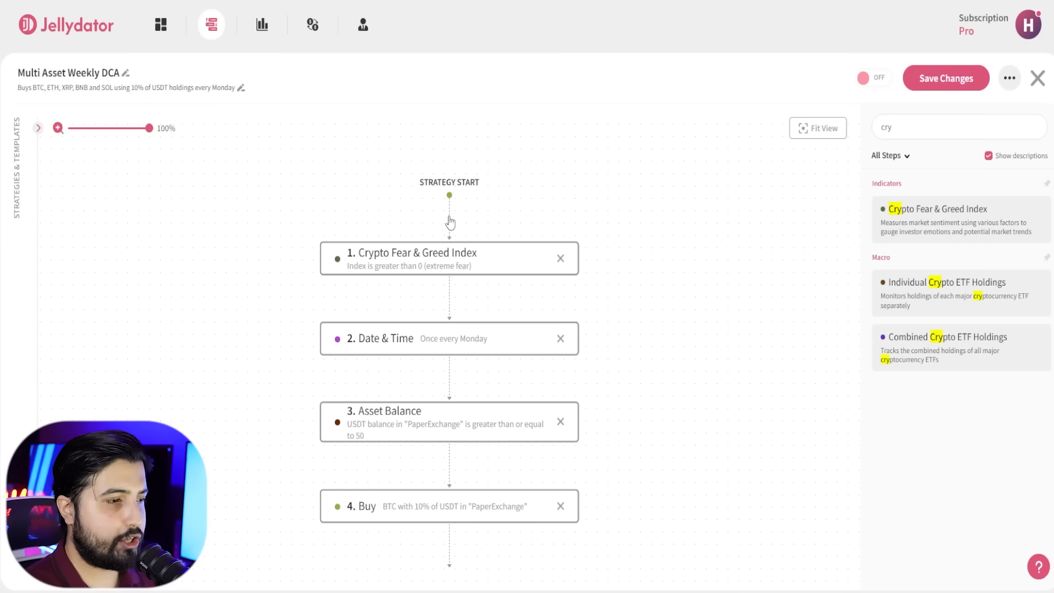
{"action": "mouse_move", "coordinate": [437, 425]}
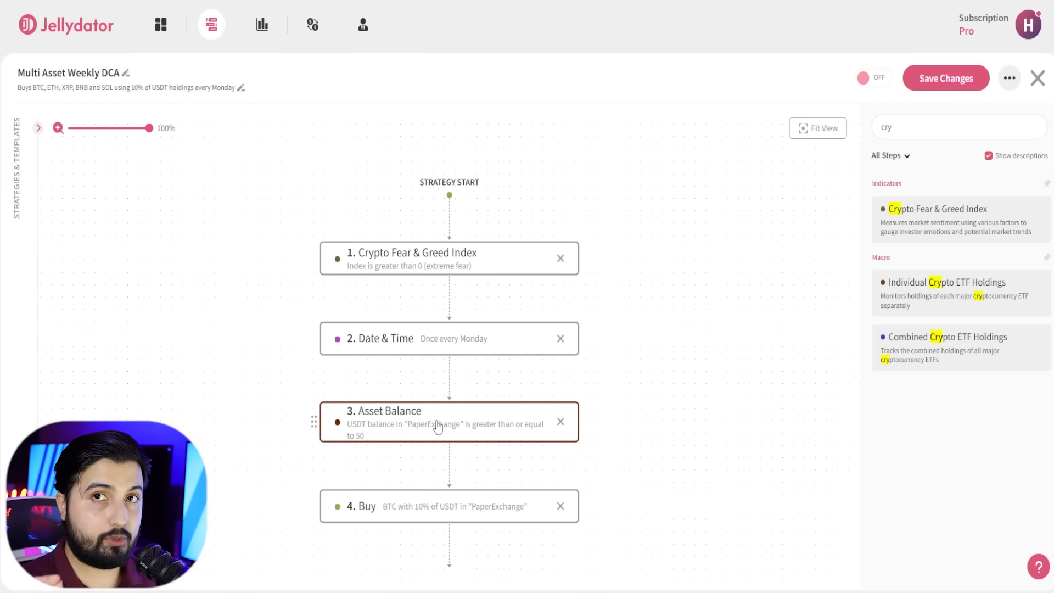
{"action": "mouse_move", "coordinate": [491, 262]}
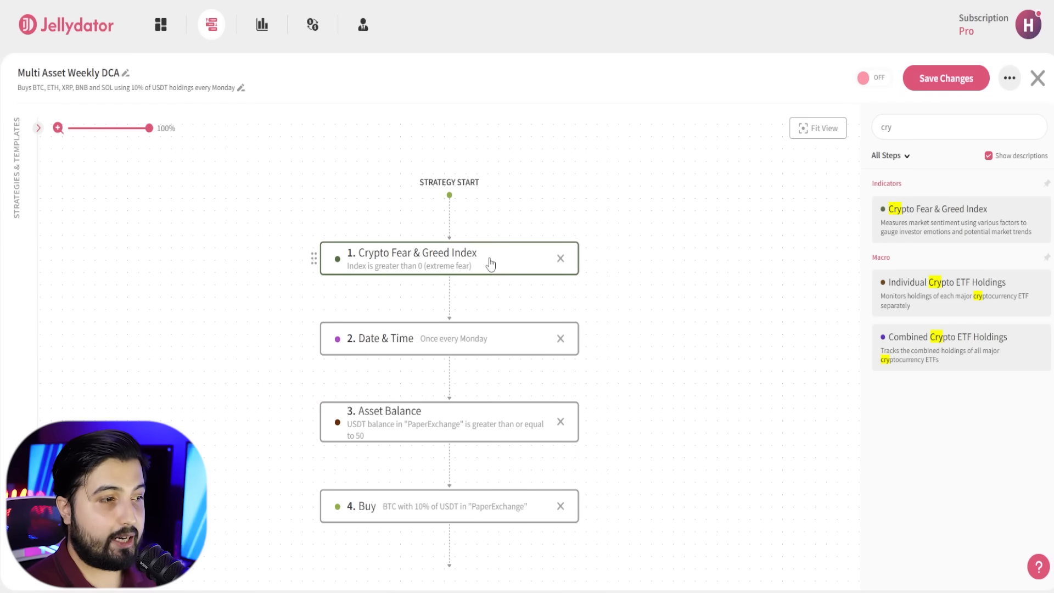
{"action": "mouse_move", "coordinate": [473, 262]}
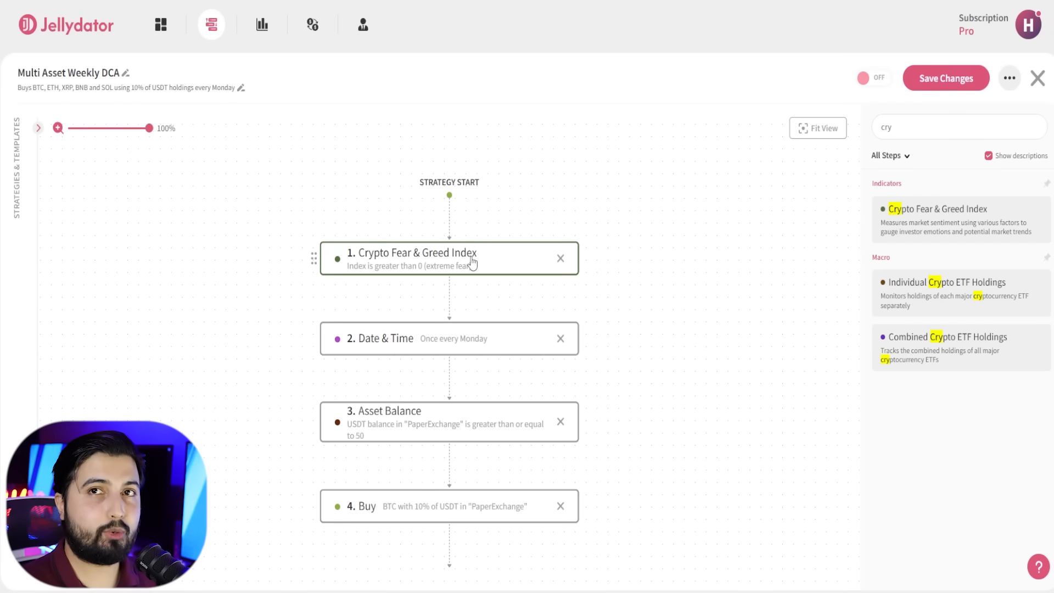
{"action": "mouse_move", "coordinate": [488, 260]}
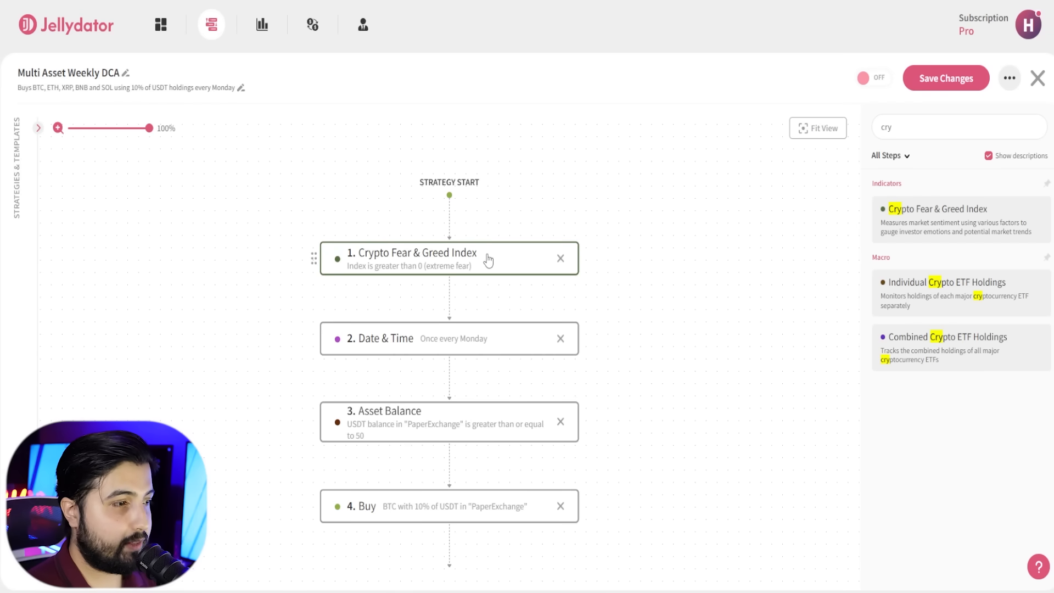
Make the Fear & Greed condition trigger at Less or Equal to 40, then start adding a step after Date & Time
{"action": "left_click", "coordinate": [448, 258]}
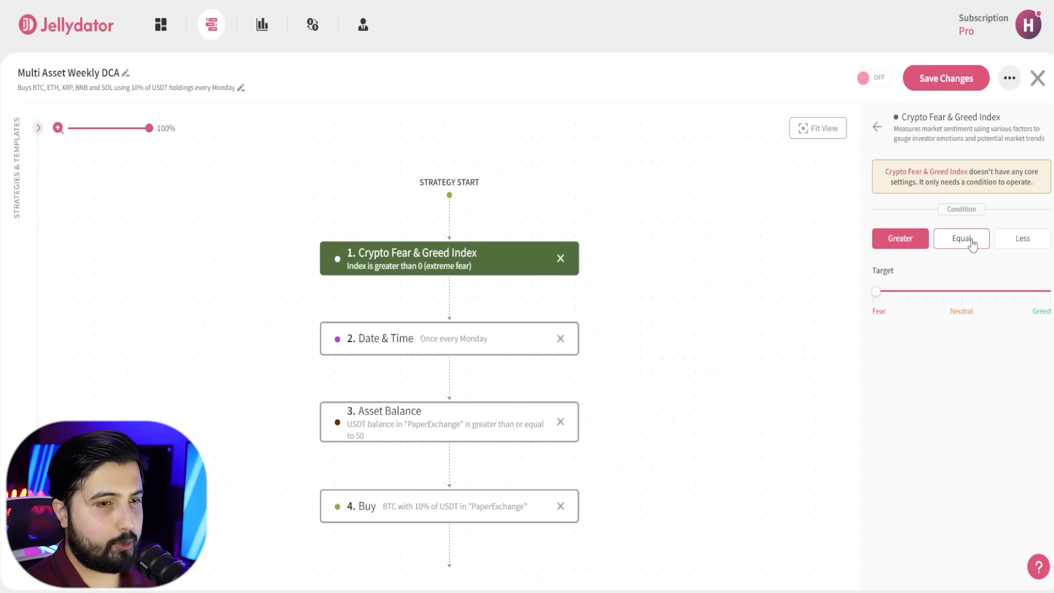
{"action": "left_click", "coordinate": [1021, 238]}
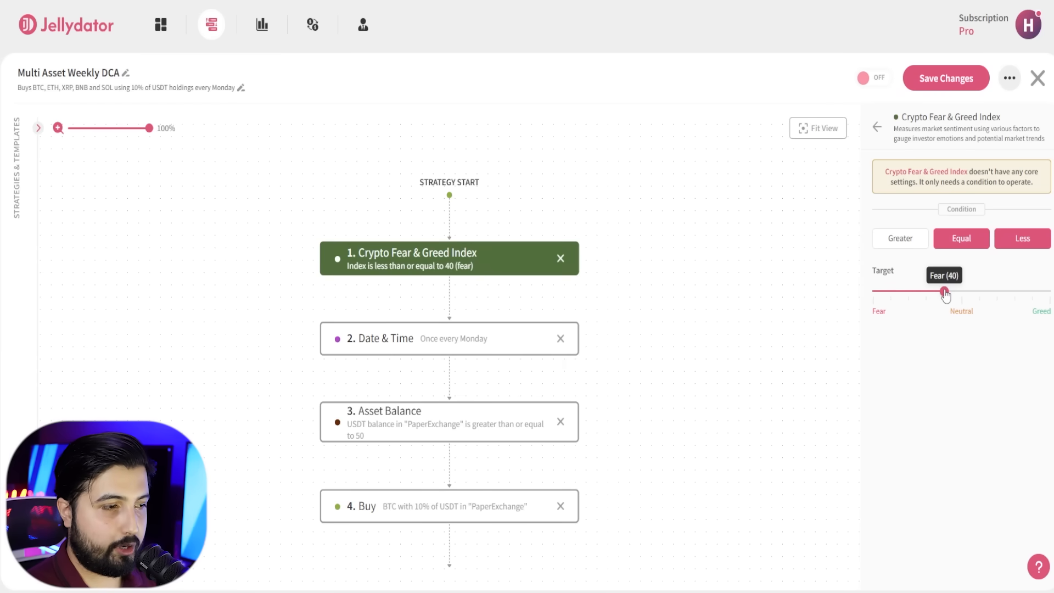
{"action": "mouse_move", "coordinate": [829, 338]}
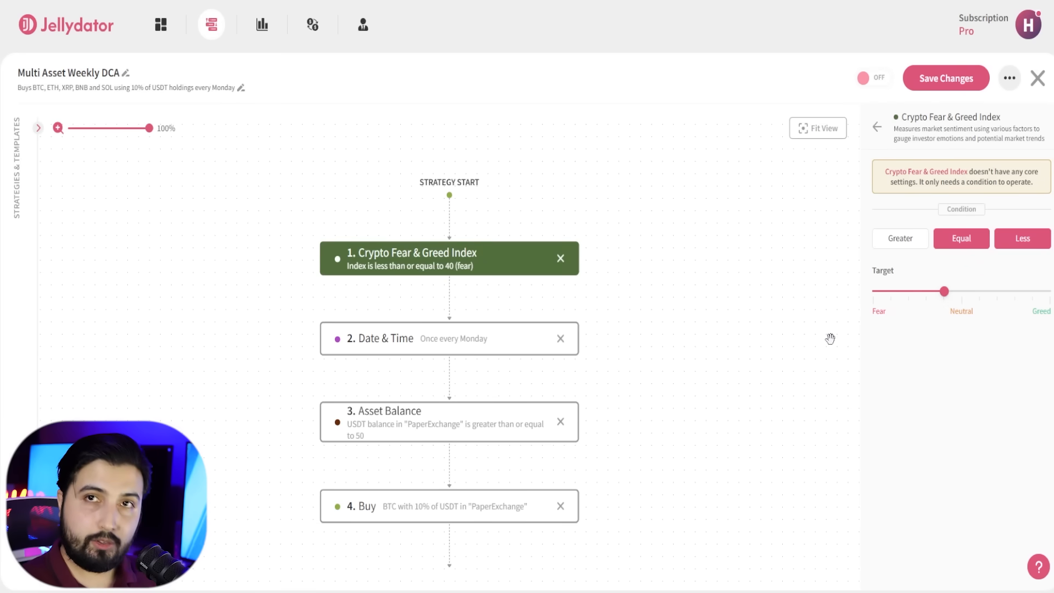
{"action": "mouse_move", "coordinate": [541, 338]}
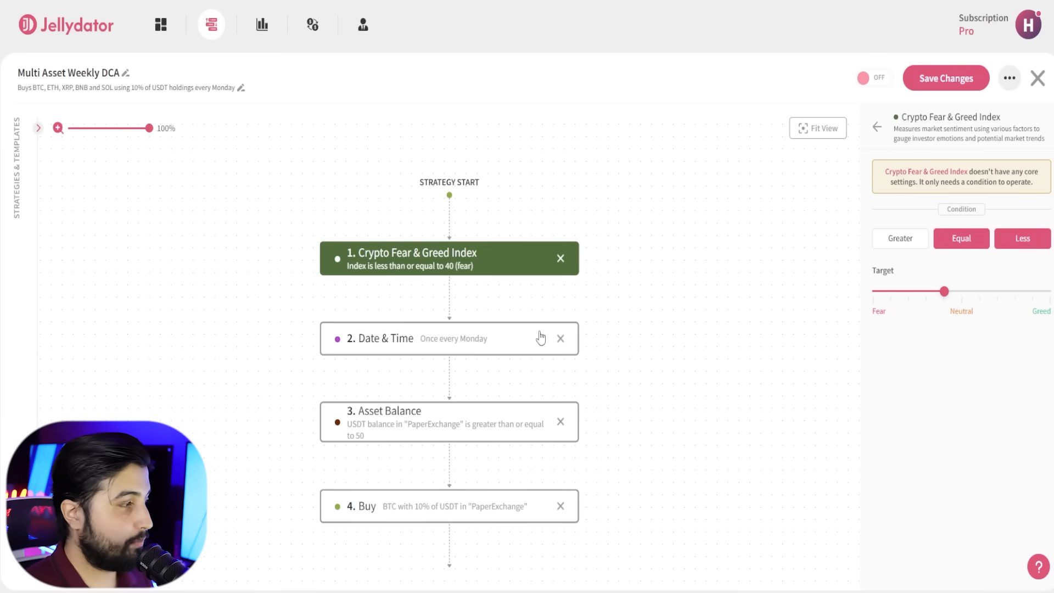
{"action": "mouse_move", "coordinate": [541, 337]}
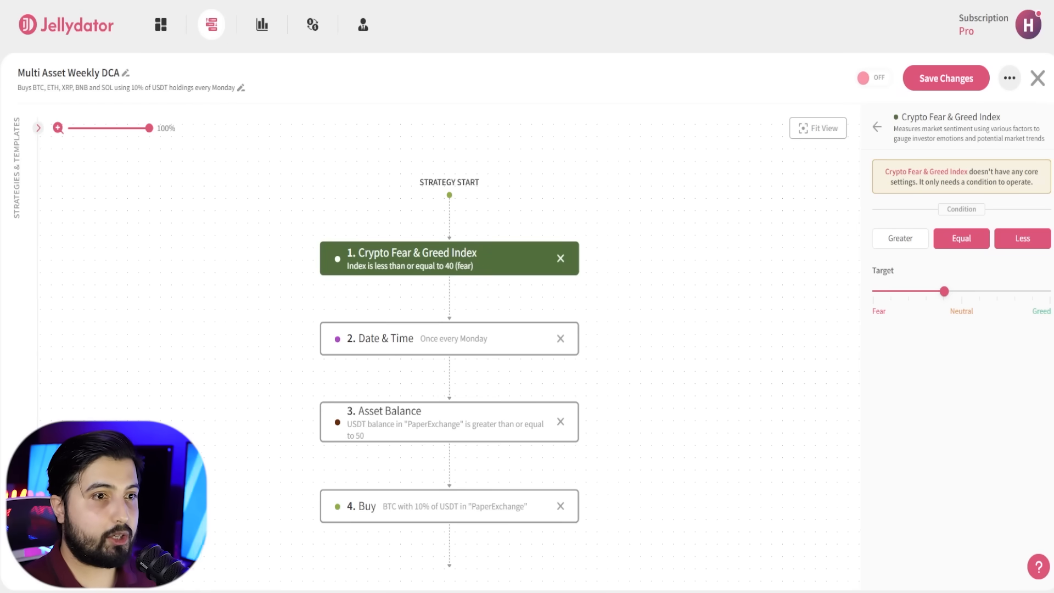
{"action": "left_click", "coordinate": [877, 127]}
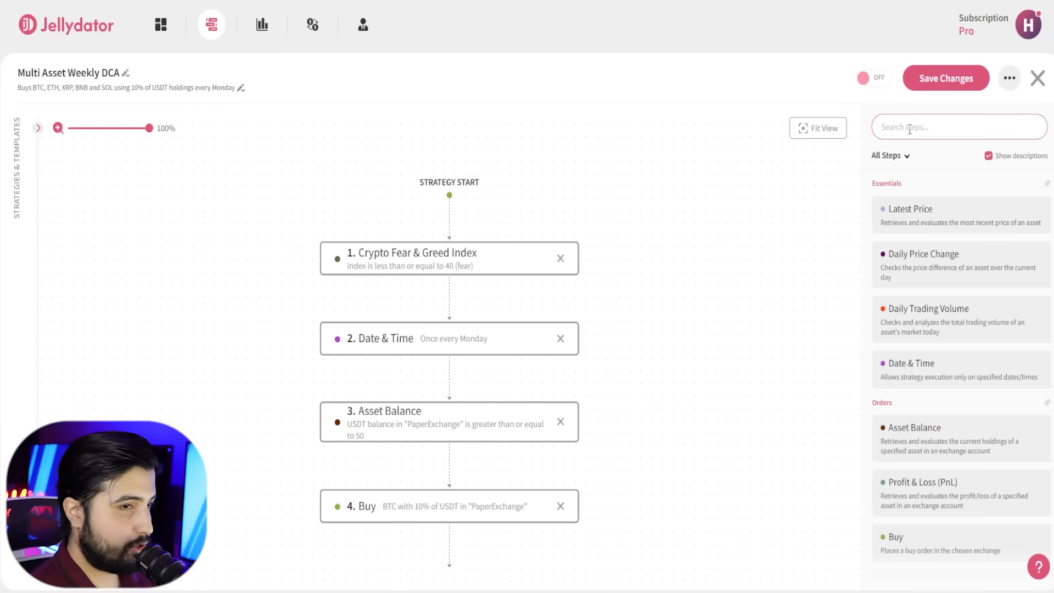
Add a Dynamic Assets step via 'dyn' after Date & Time and bring up its Assets field
{"action": "type", "text": "dyn"}
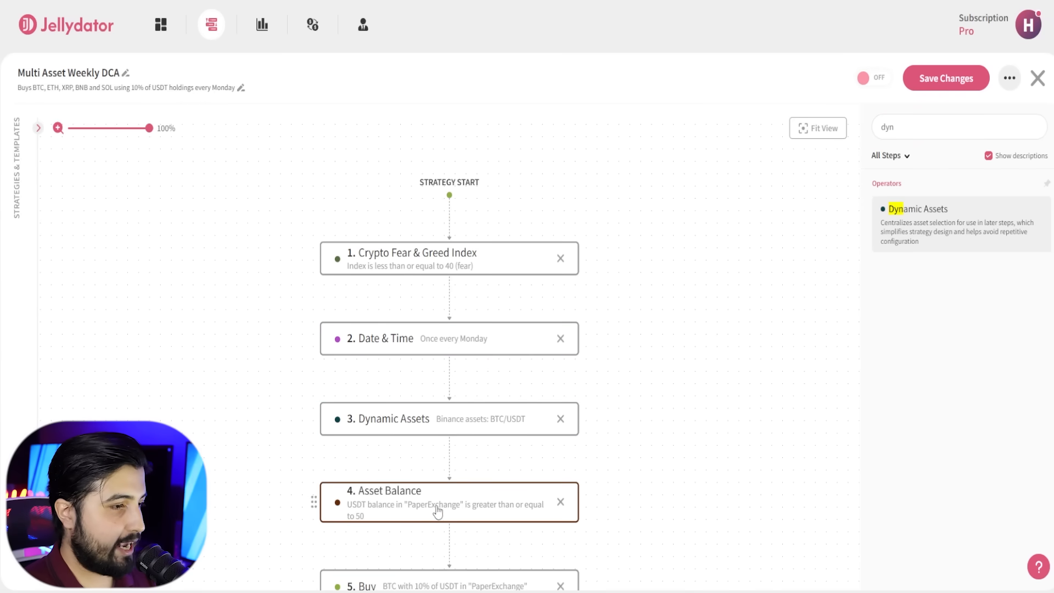
{"action": "left_click", "coordinate": [448, 418]}
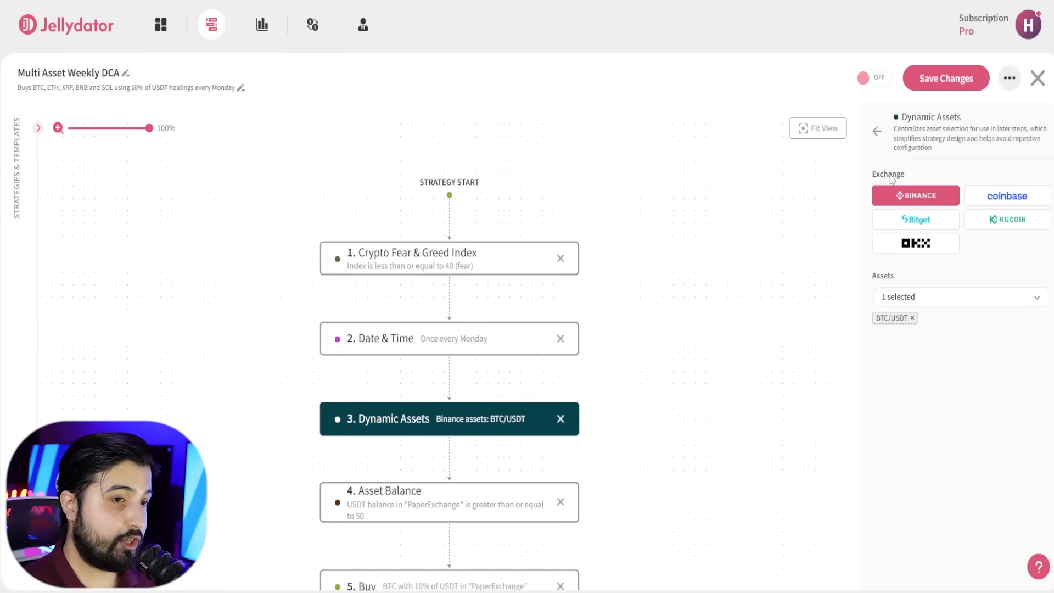
{"action": "left_click", "coordinate": [959, 297]}
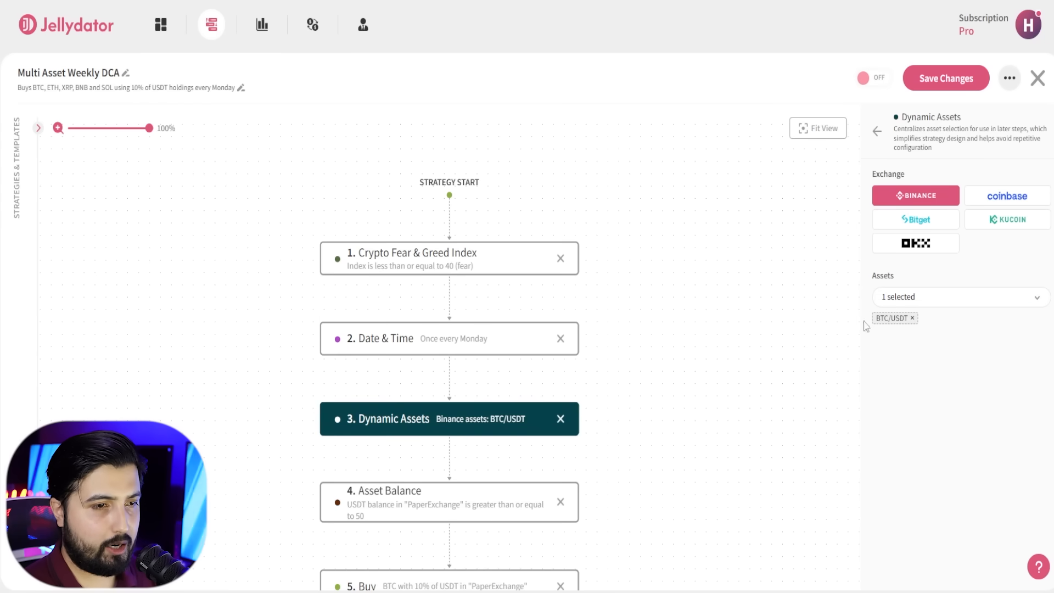
{"action": "mouse_move", "coordinate": [879, 325]}
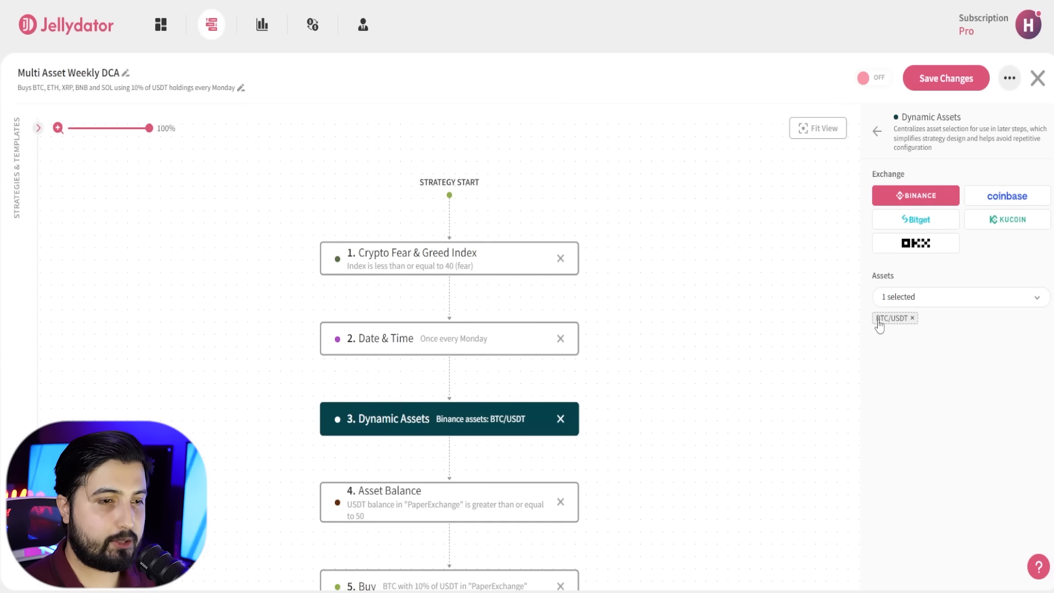
Add ETH/USDT and XRP/USDT to the Dynamic Assets pairs alongside BTC/USDT
{"action": "left_click", "coordinate": [960, 296]}
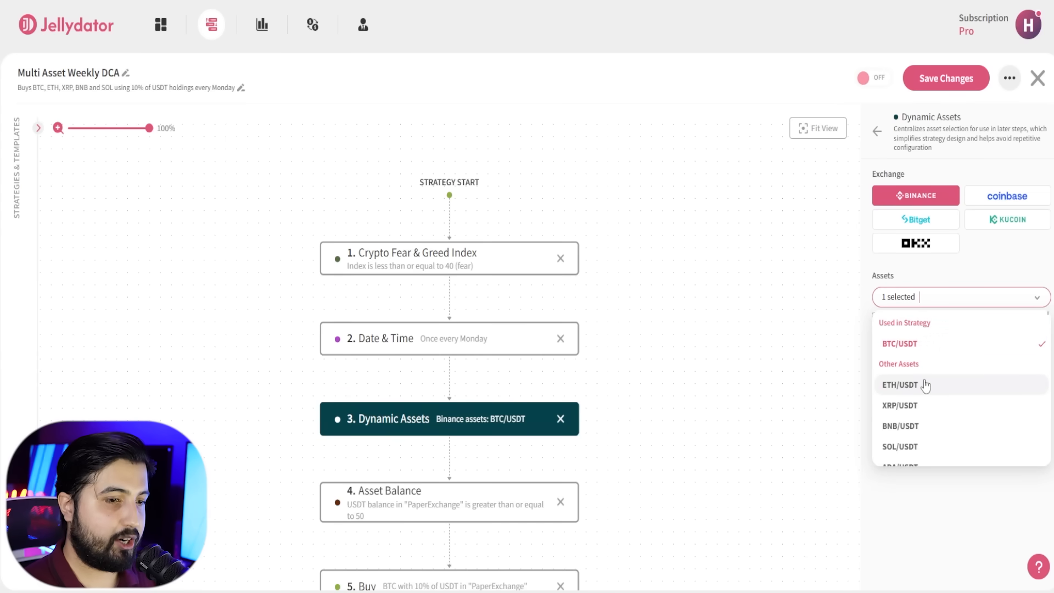
{"action": "left_click", "coordinate": [899, 384]}
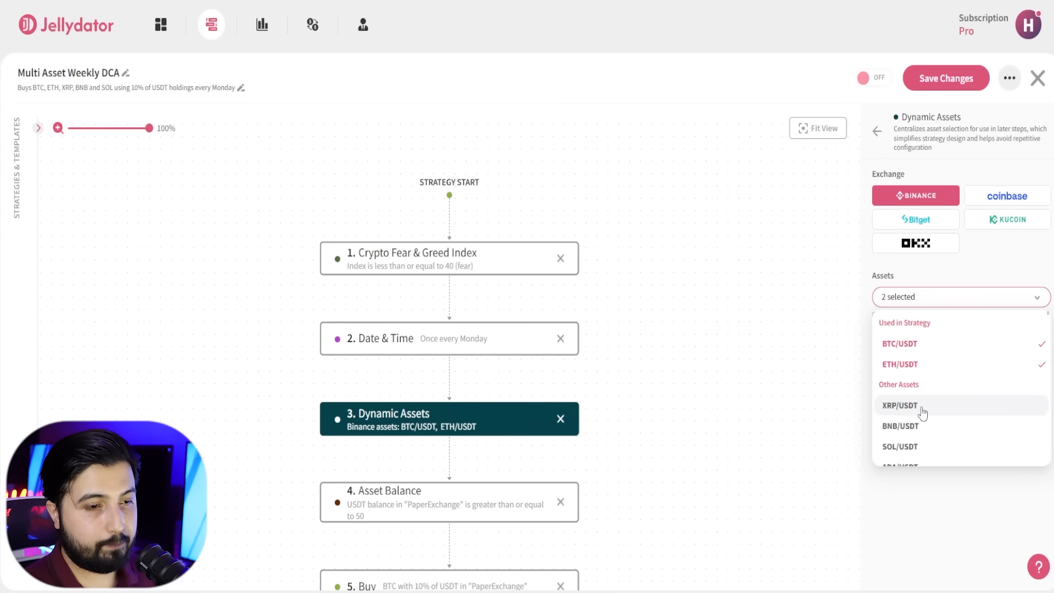
{"action": "left_click", "coordinate": [899, 405]}
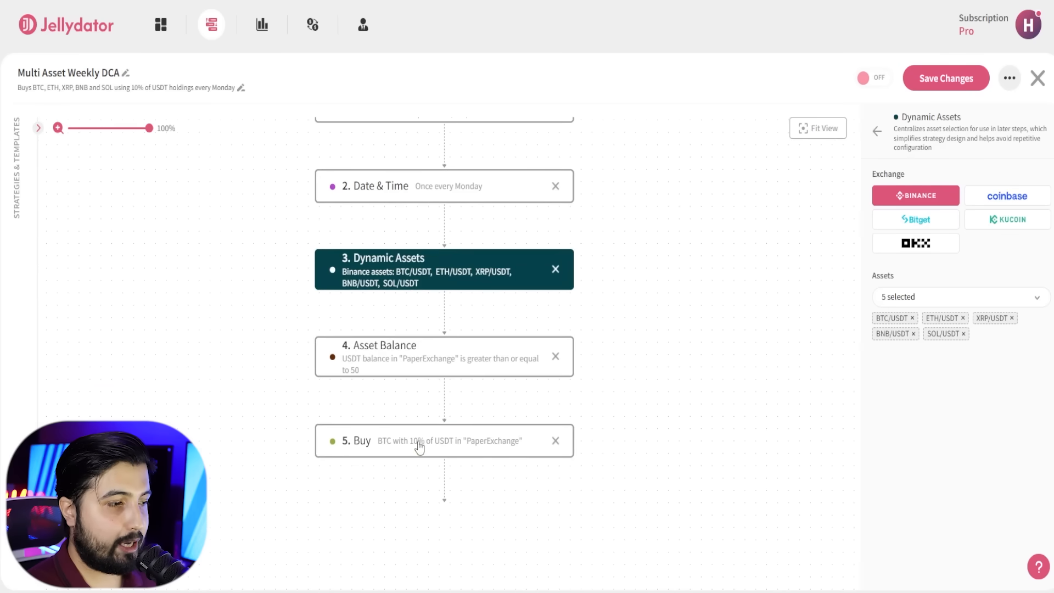
Set the Buy step's asset to 'Asset from step #3'
{"action": "left_click", "coordinate": [443, 440]}
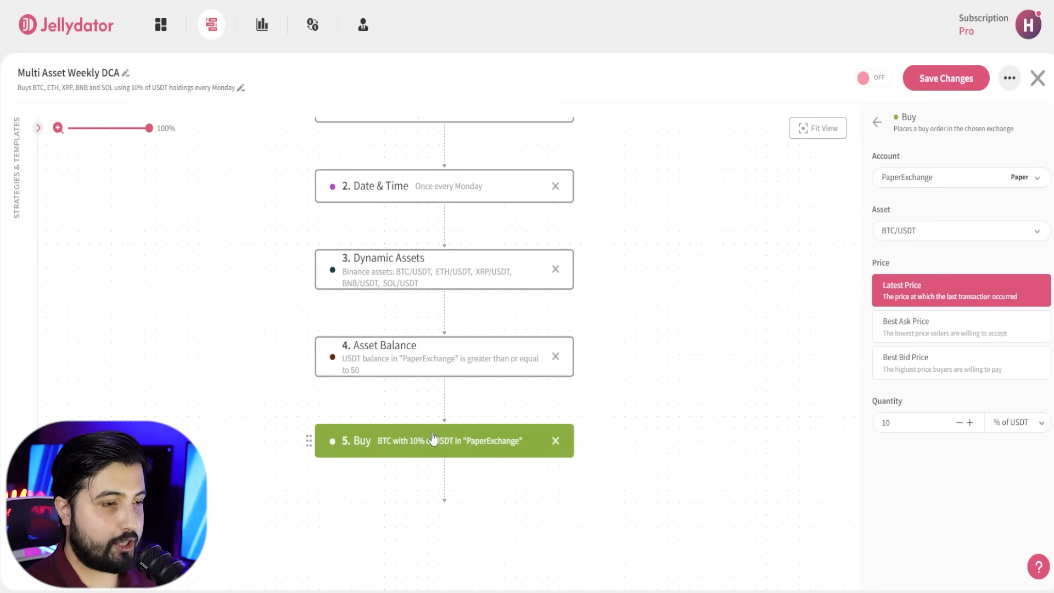
{"action": "mouse_move", "coordinate": [949, 219]}
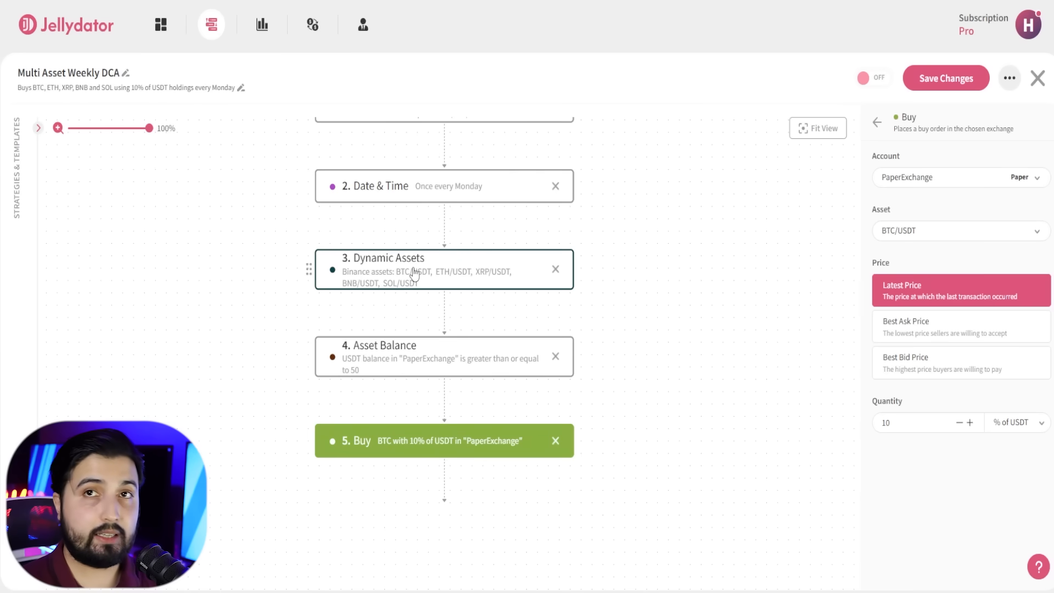
{"action": "mouse_move", "coordinate": [430, 446]}
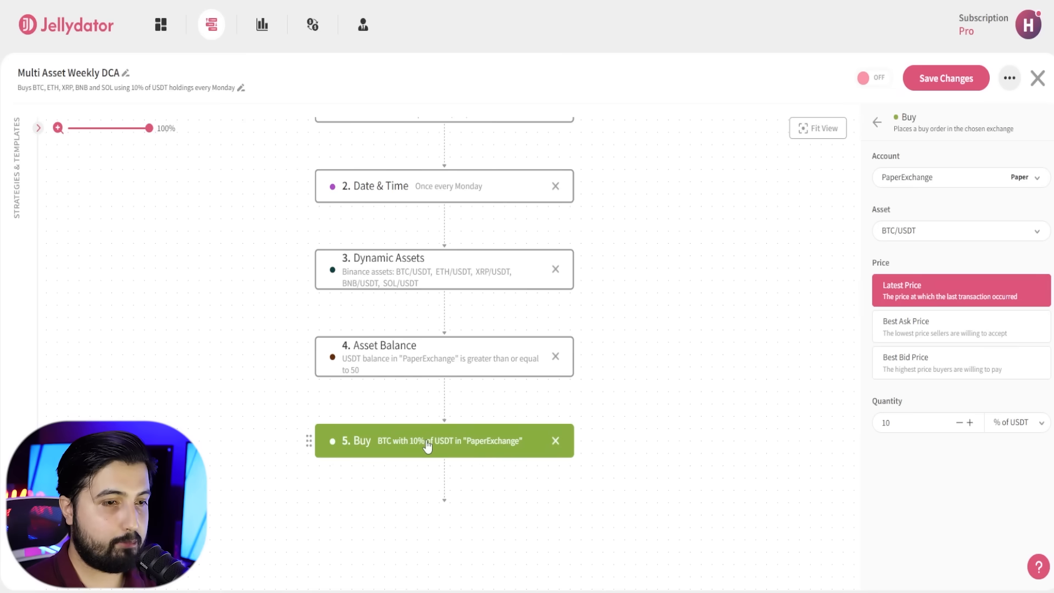
{"action": "left_click", "coordinate": [960, 230]}
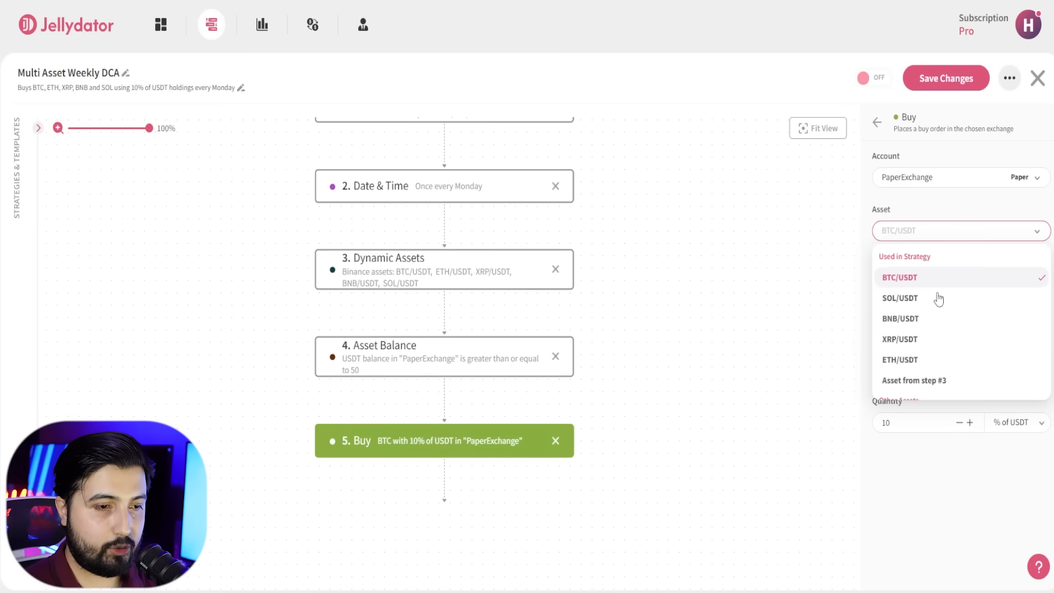
{"action": "left_click", "coordinate": [915, 380]}
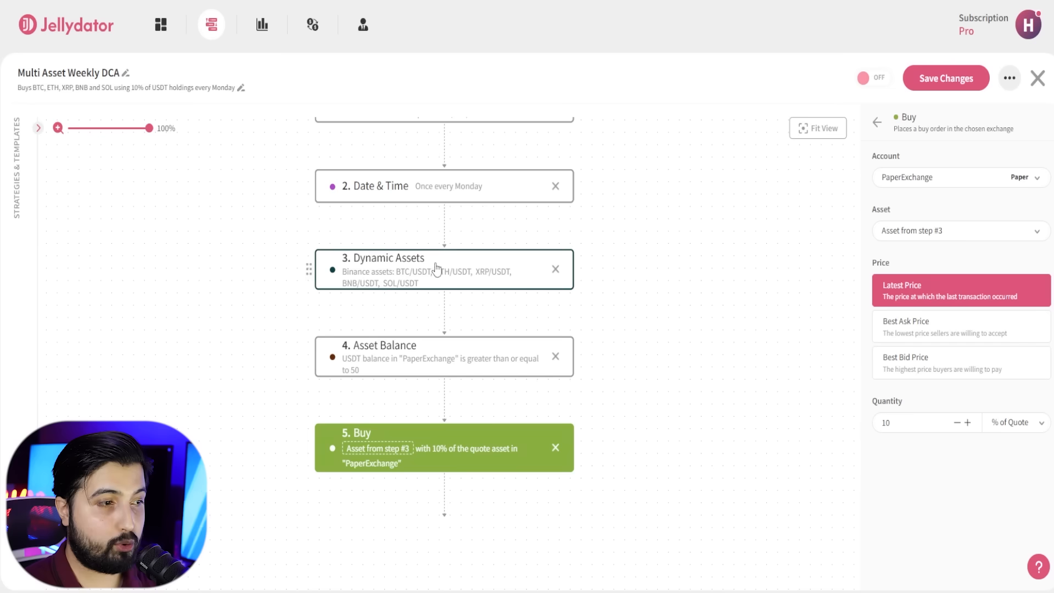
{"action": "mouse_move", "coordinate": [410, 467]}
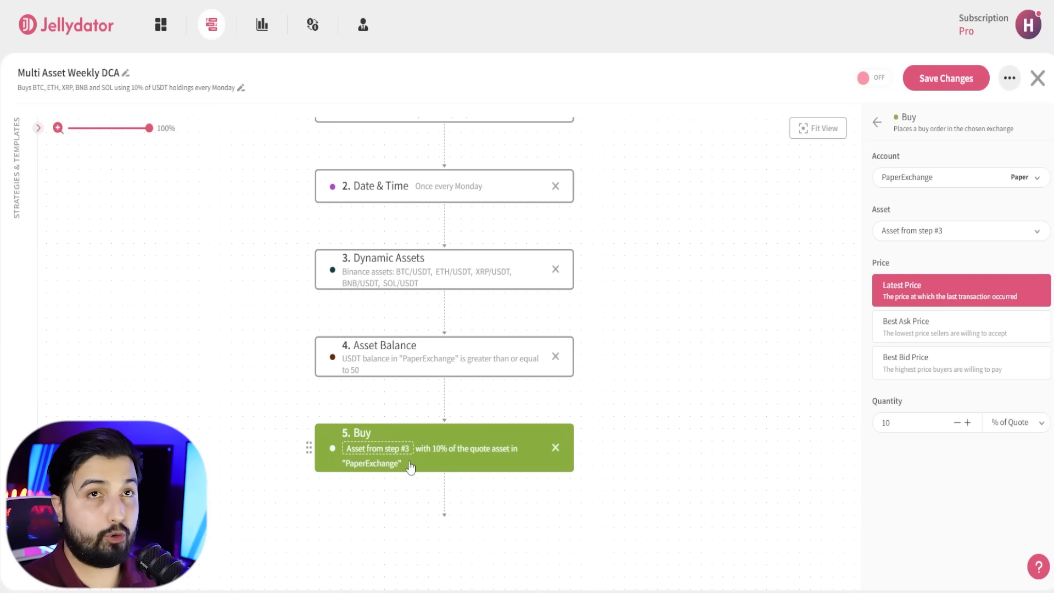
{"action": "mouse_move", "coordinate": [639, 270]}
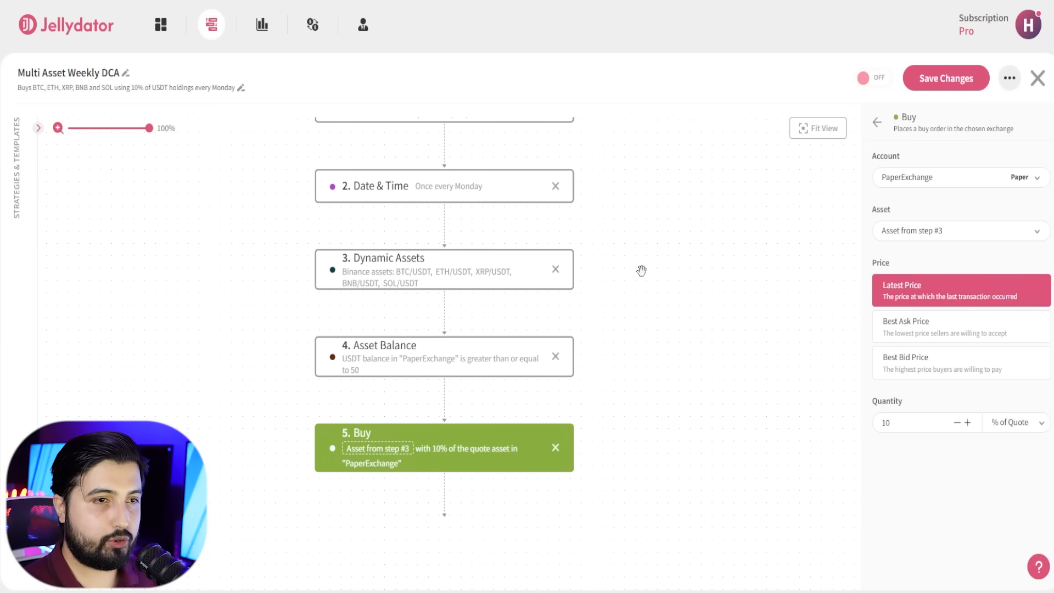